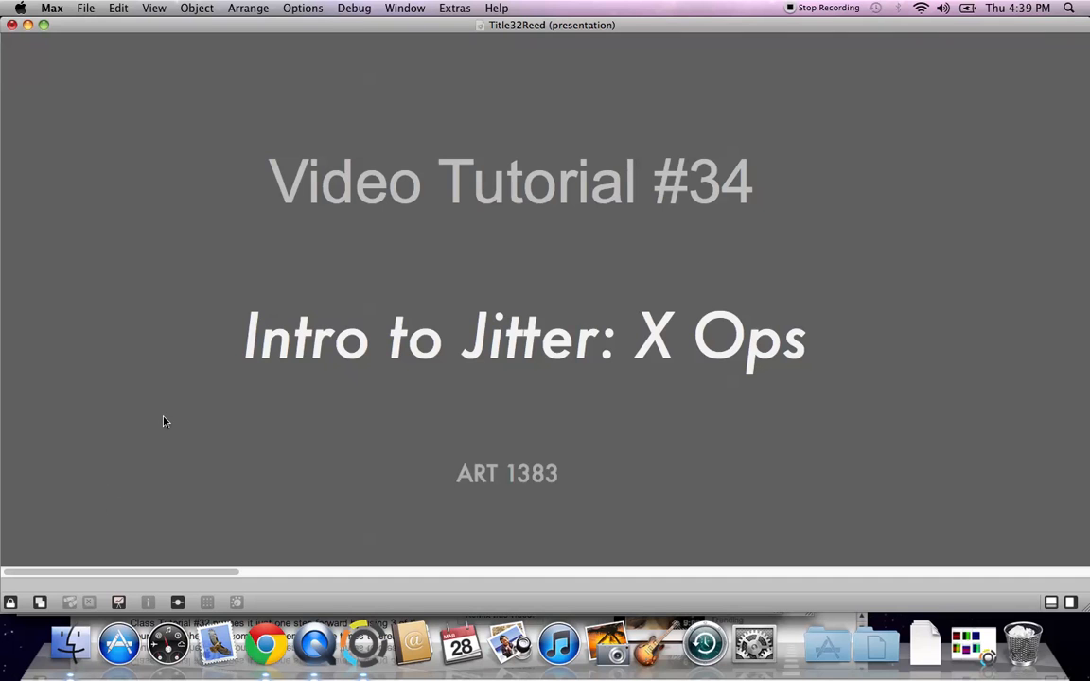
pyautogui.moveTo(174, 416)
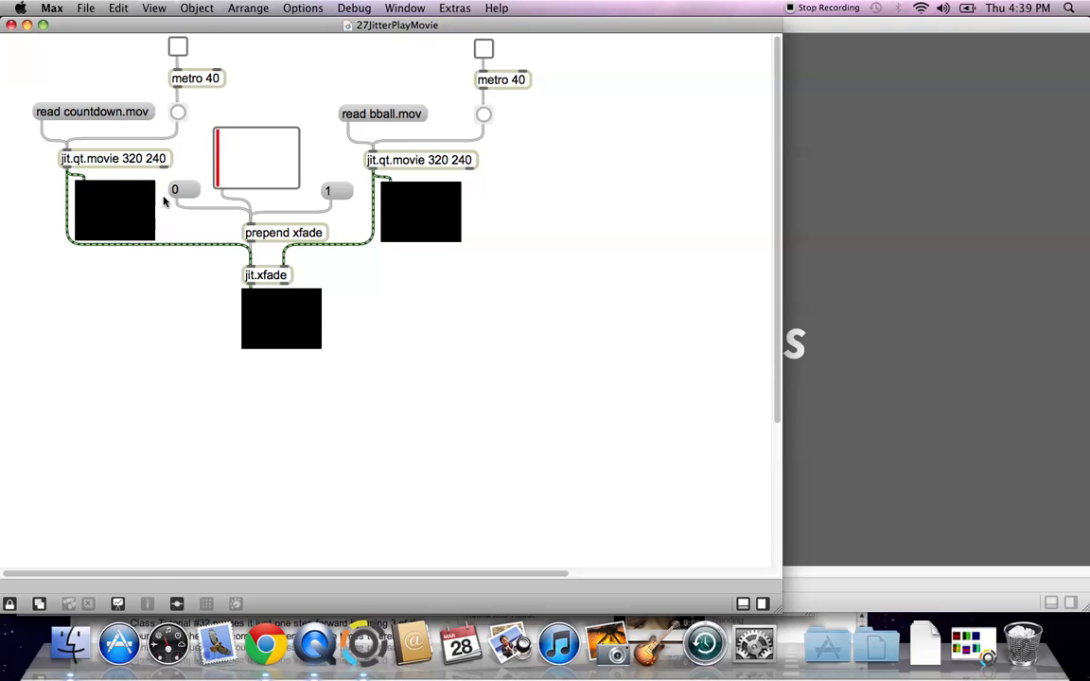
pyautogui.moveTo(68, 82)
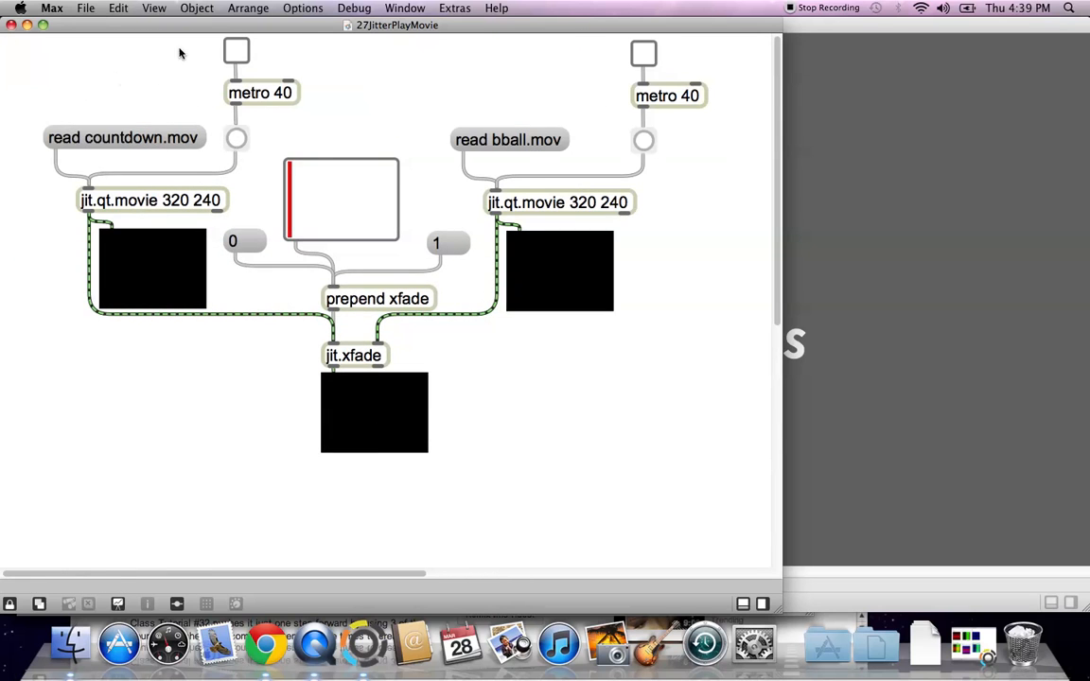
# - Start the playback clocks of both the countdown and basketball movies
pyautogui.click(236, 49)
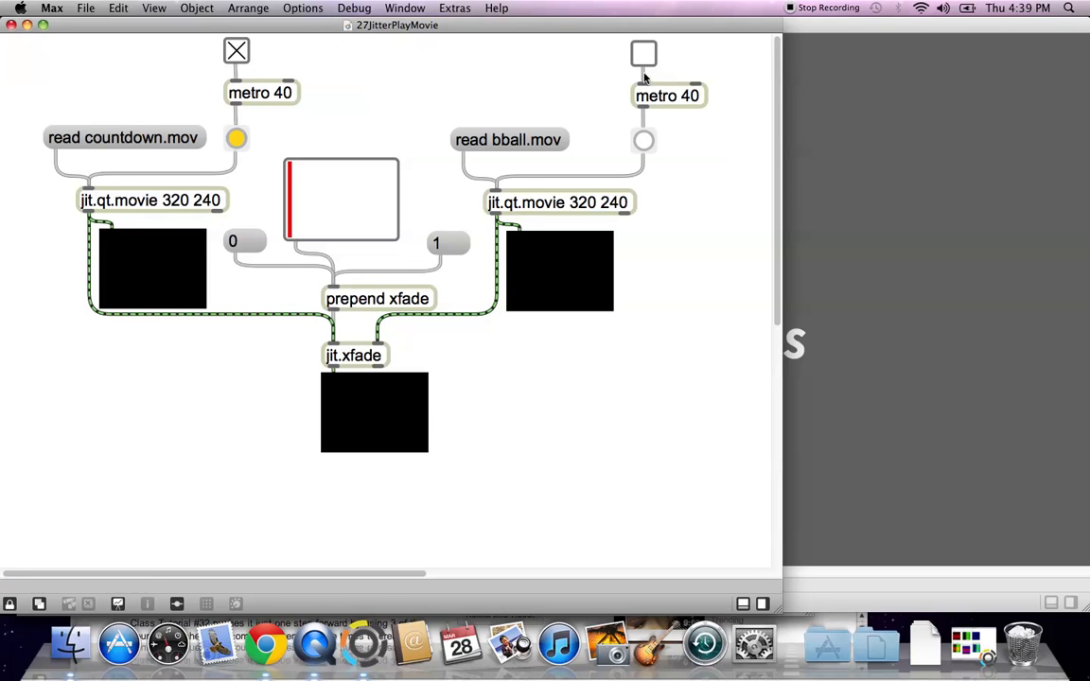
pyautogui.click(643, 53)
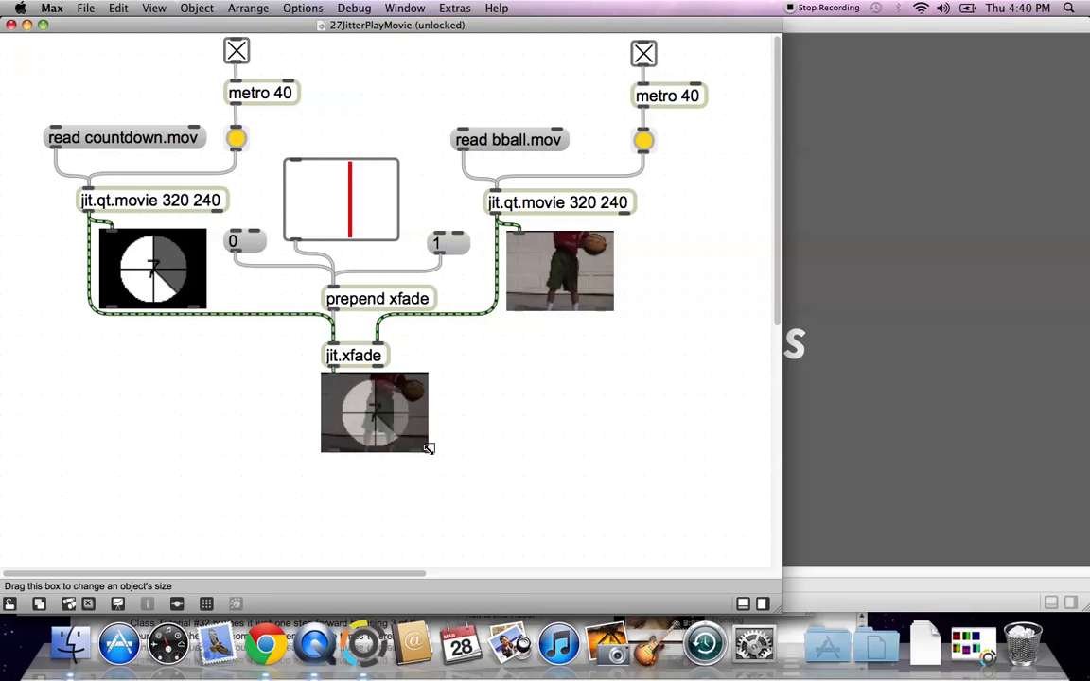
# - Enlarge the crossfaded output display and shrink the countdown movie's display
pyautogui.moveTo(428, 448); pyautogui.dragTo(482, 503)
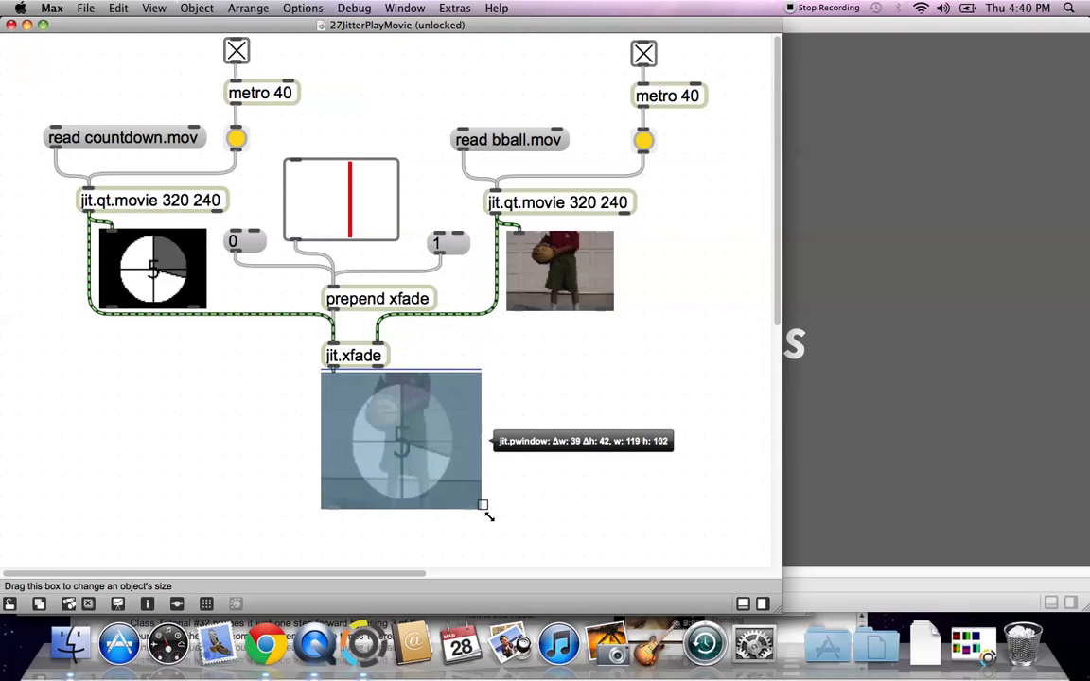
pyautogui.moveTo(482, 507); pyautogui.dragTo(507, 522)
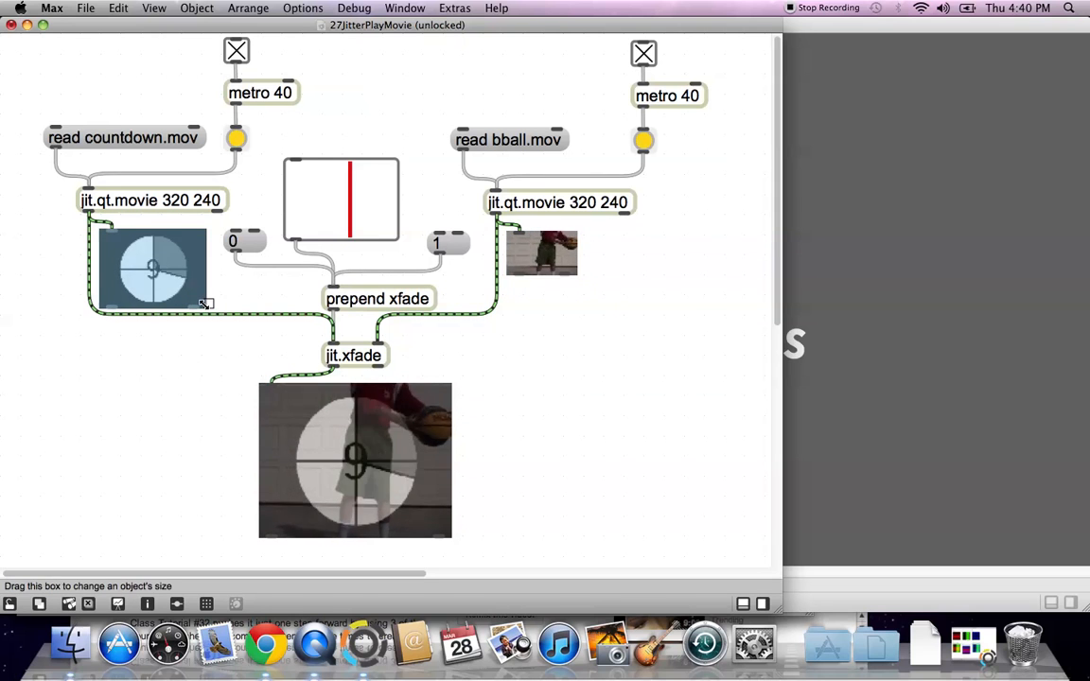
pyautogui.moveTo(207, 302); pyautogui.dragTo(185, 274)
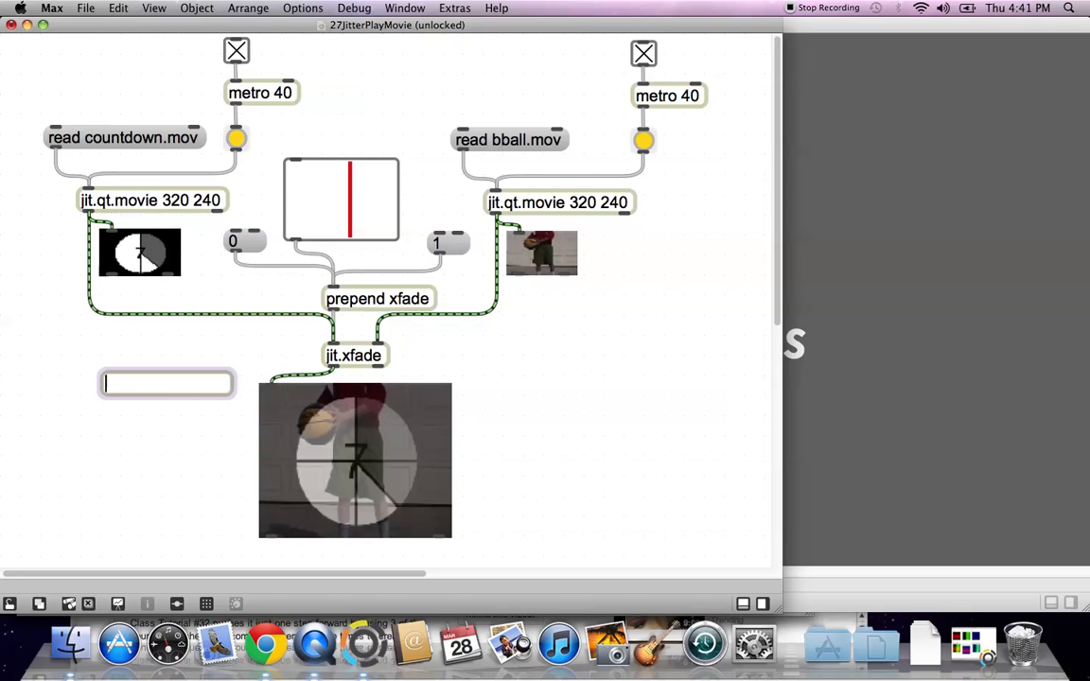
# - Create a jit.scalebias object and place it left of the crossfade output
pyautogui.write('jit.op')
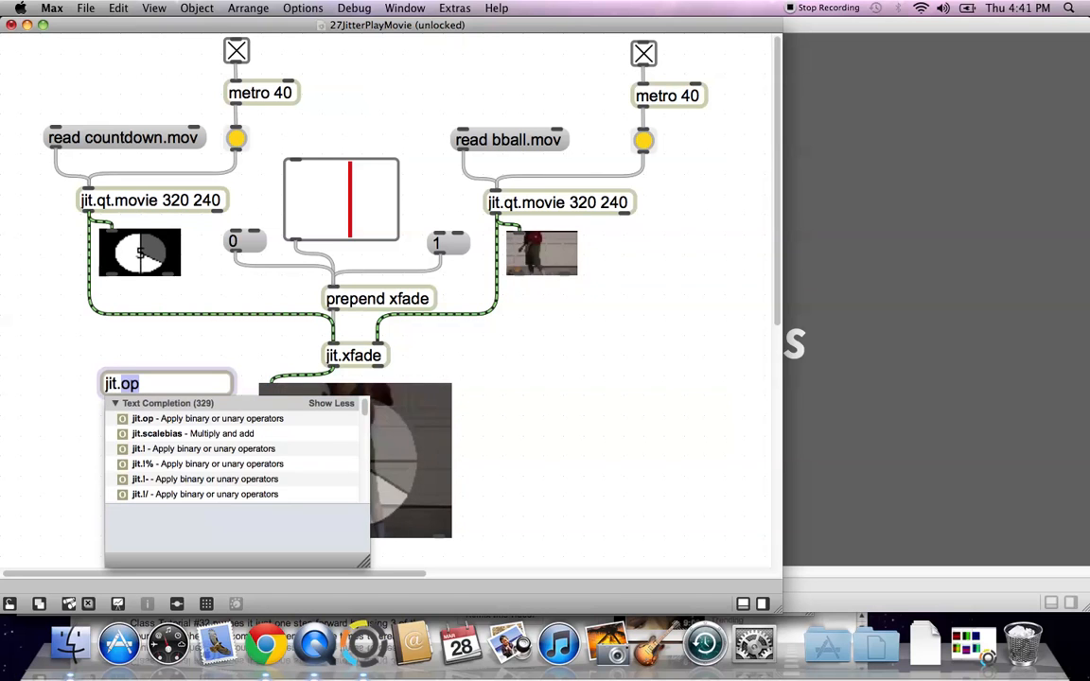
pyautogui.write('jit.c')
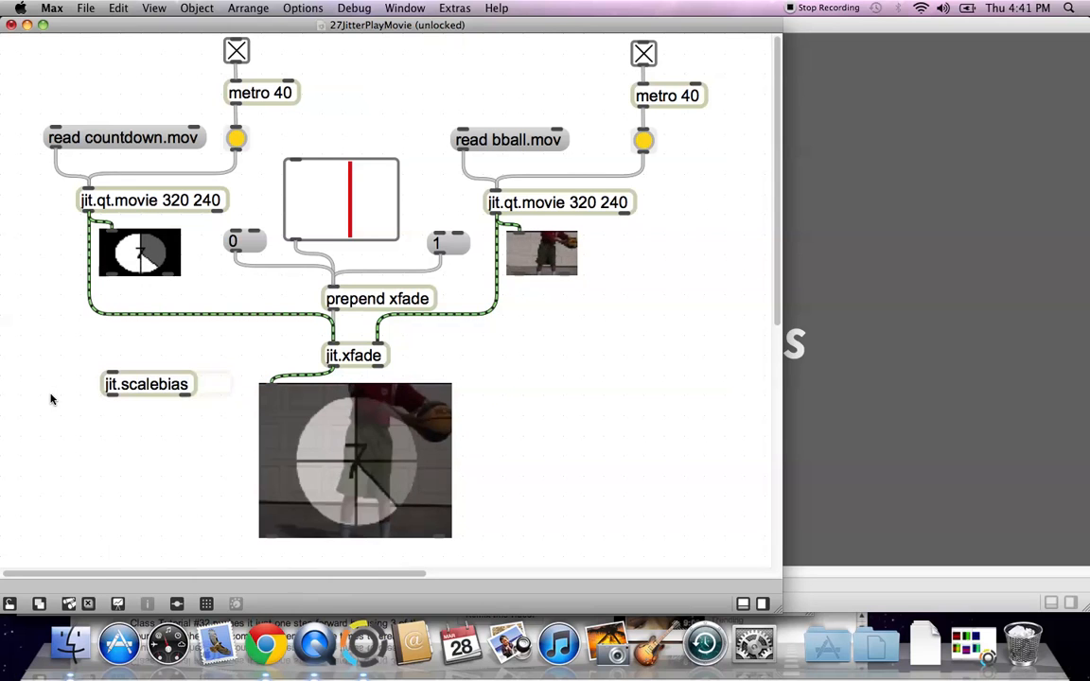
pyautogui.moveTo(146, 382); pyautogui.dragTo(140, 391)
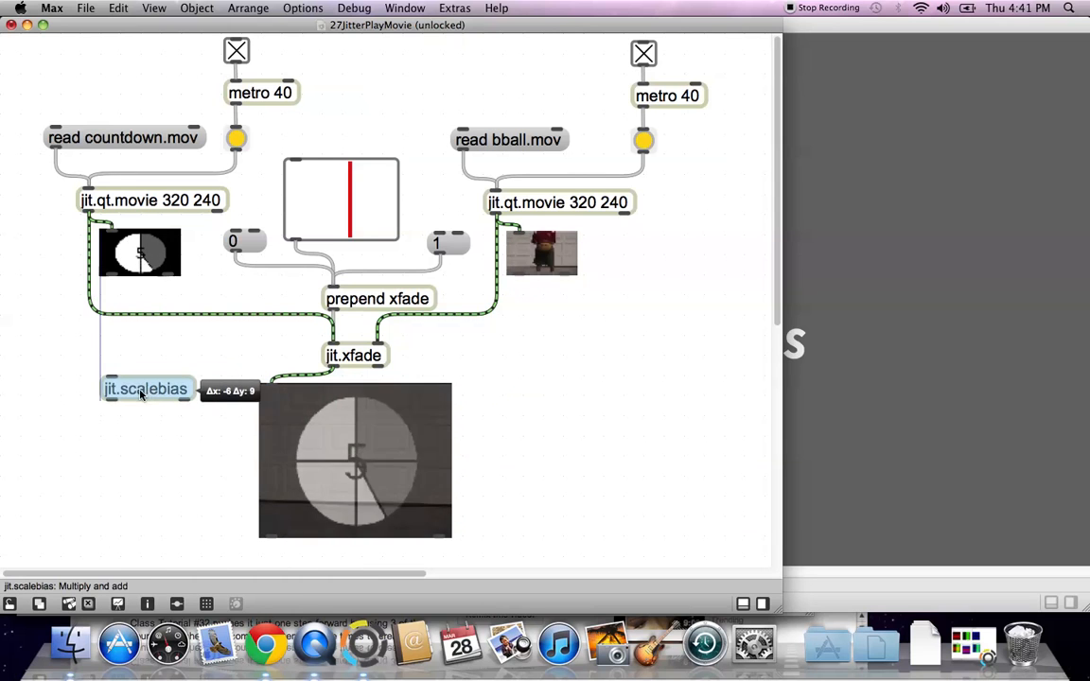
pyautogui.moveTo(148, 389); pyautogui.dragTo(123, 386)
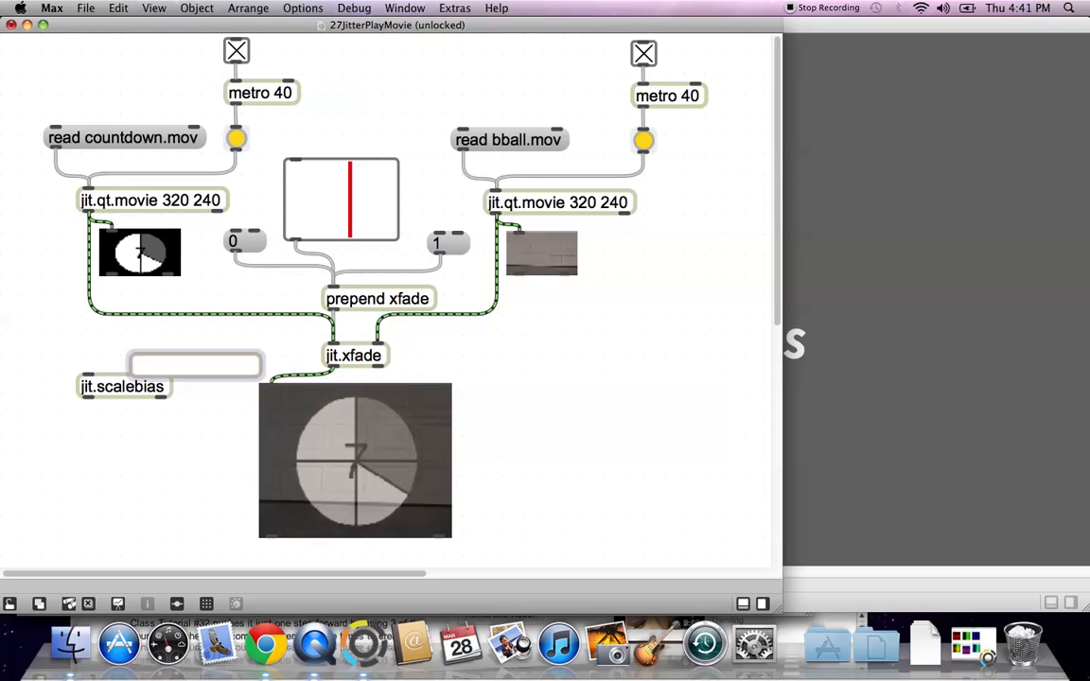
# - Create a 'prepend scale' object above jit.scalebias and connect it into jit.scalebias
pyautogui.write('prepend')
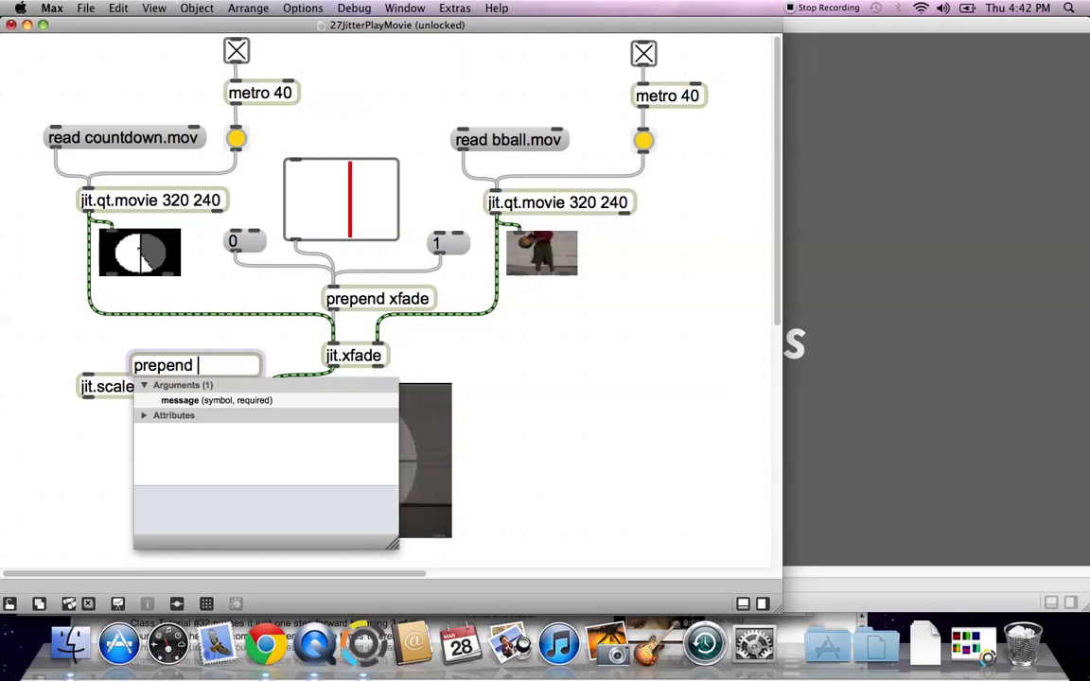
pyautogui.write('sclae')
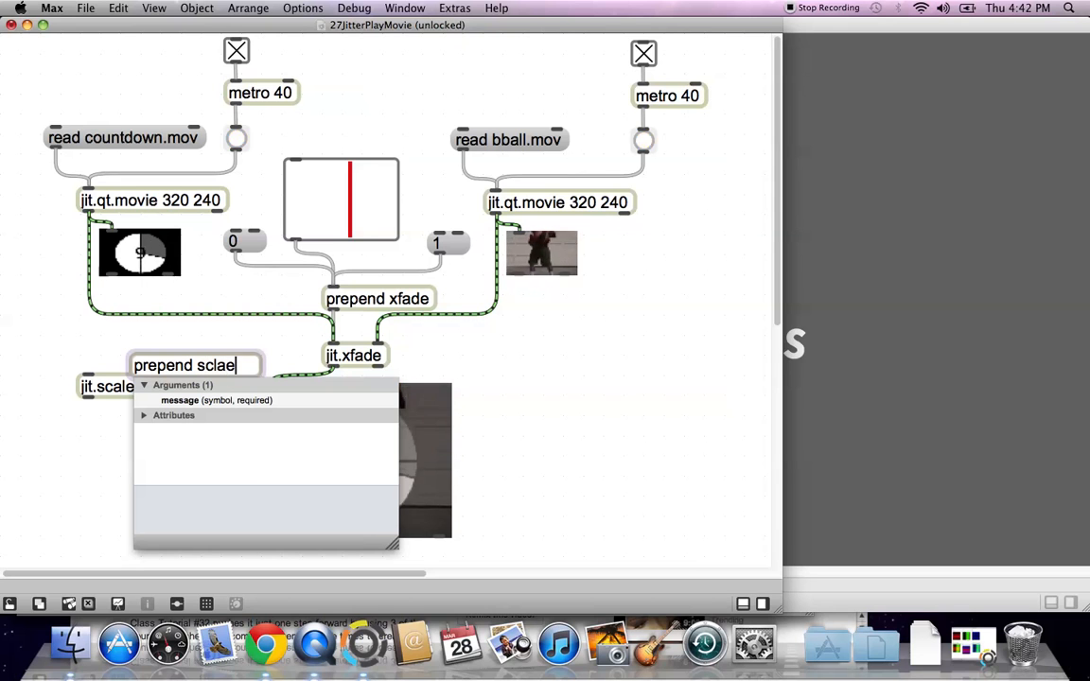
pyautogui.press('backspace')
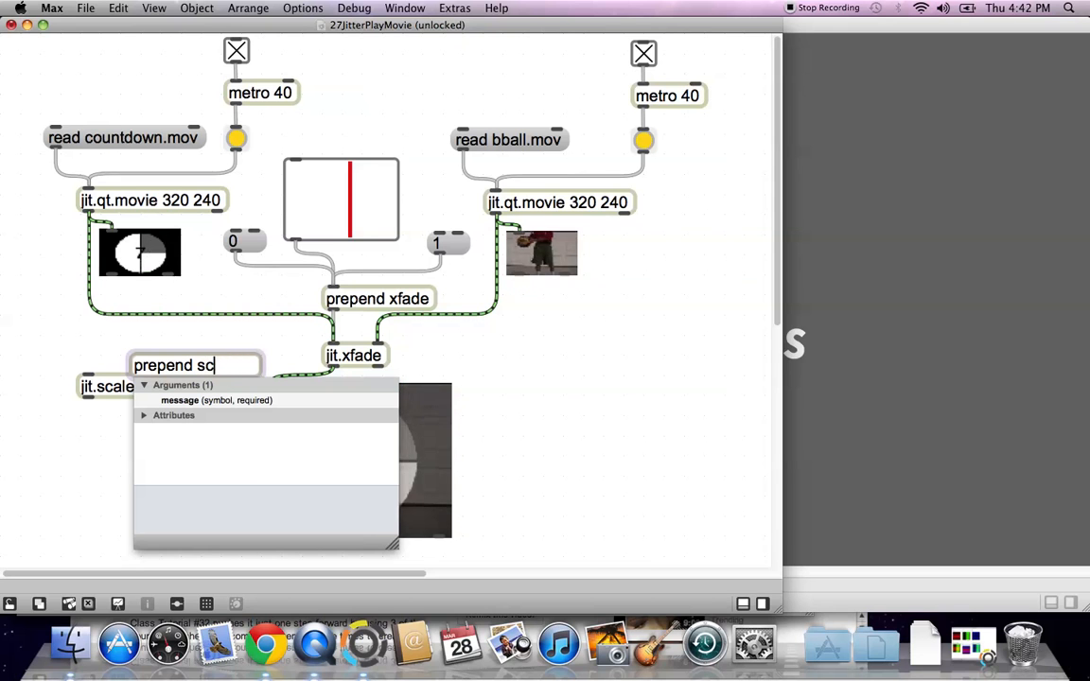
pyautogui.write('le')
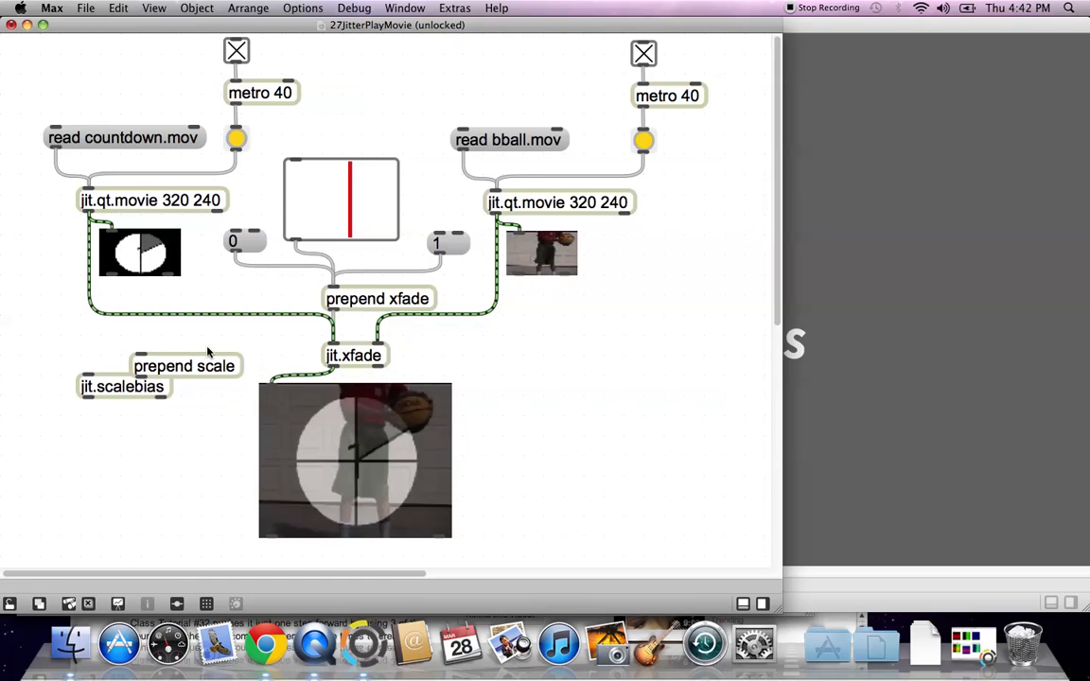
pyautogui.moveTo(184, 367); pyautogui.dragTo(162, 356)
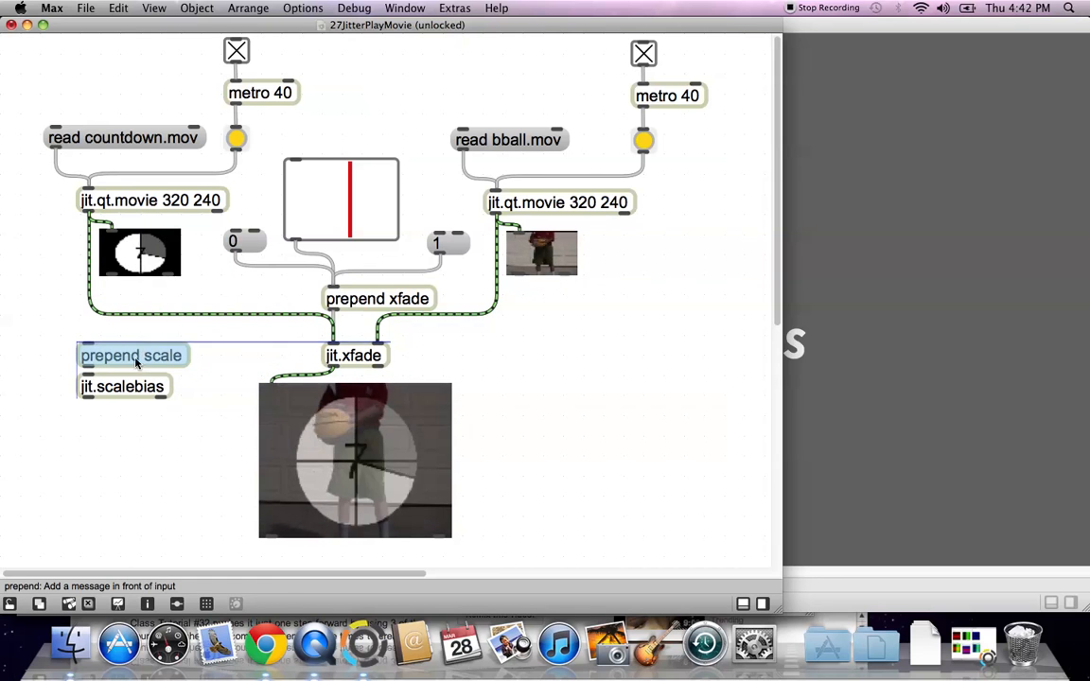
pyautogui.moveTo(133, 356); pyautogui.dragTo(125, 356)
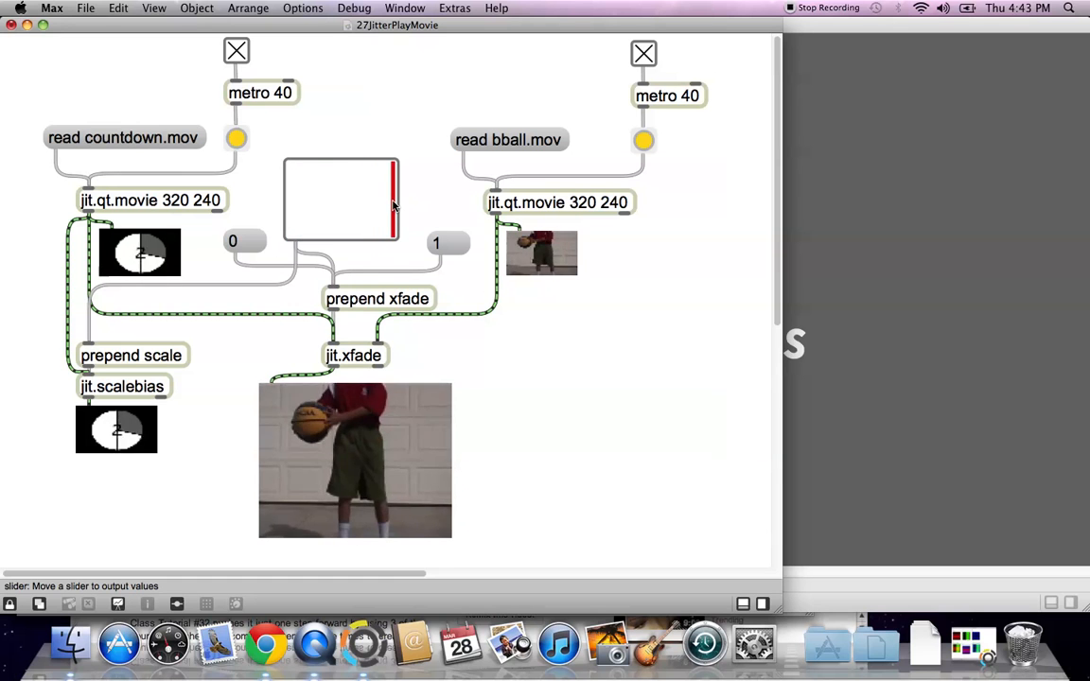
# - Drag the slider to crossfade fully toward the basketball movie
pyautogui.moveTo(388, 199); pyautogui.dragTo(348, 198)
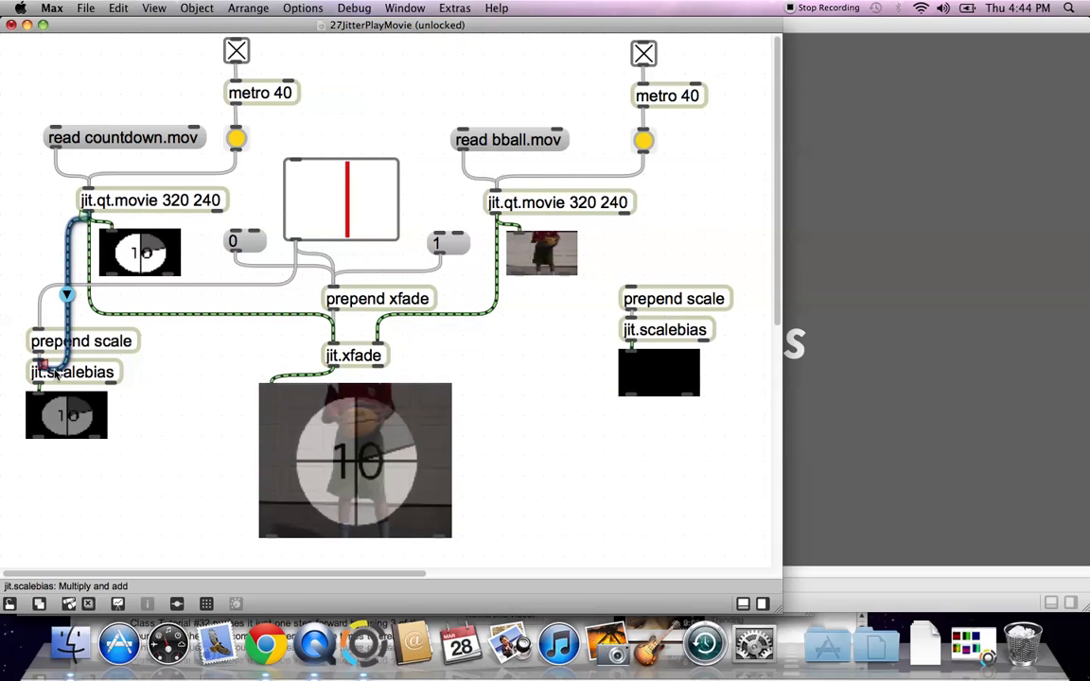
# - Delete the unwanted patch cord on the left scaling chain
pyautogui.rightClick(68, 295)
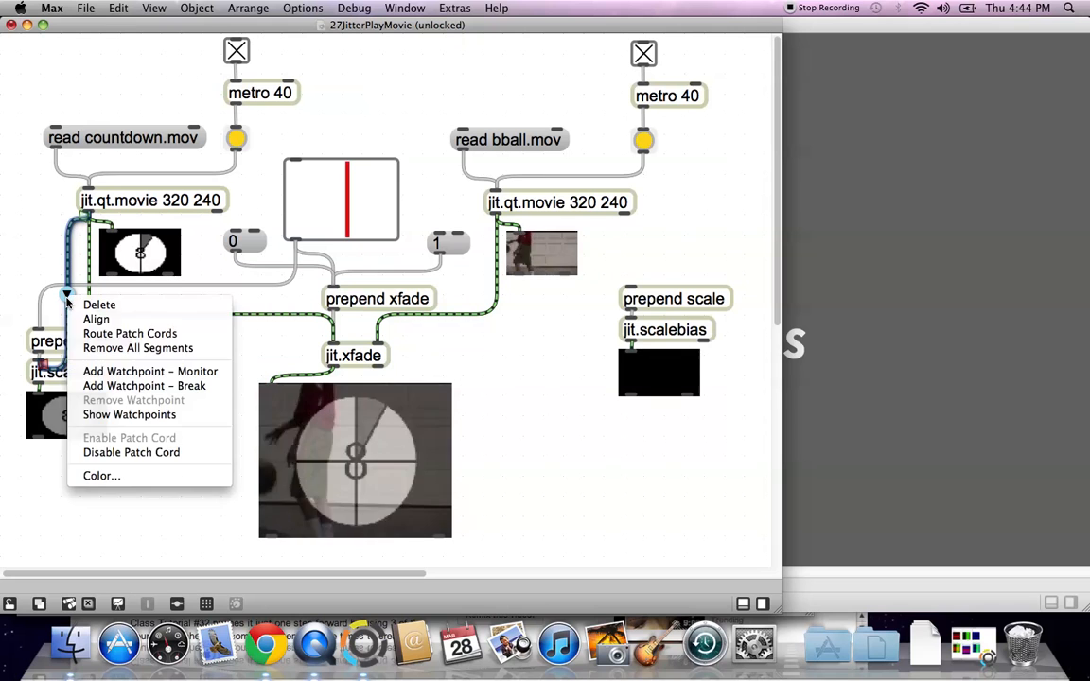
pyautogui.click(129, 333)
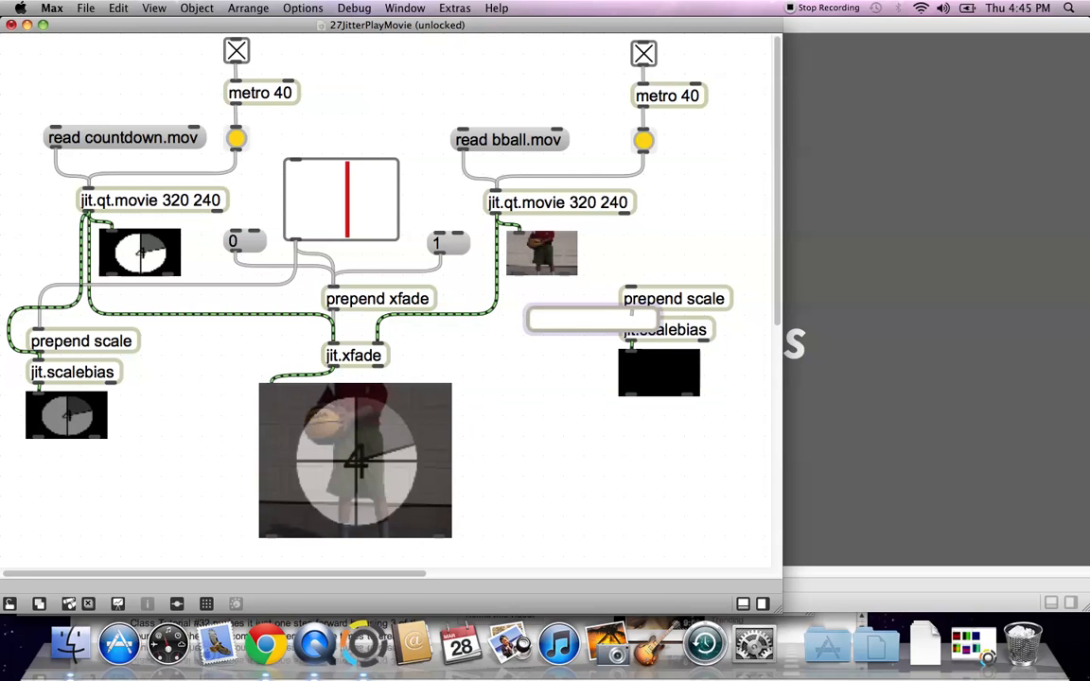
# - Create a '!- 1' object above the right prepend scale
pyautogui.write('!-')
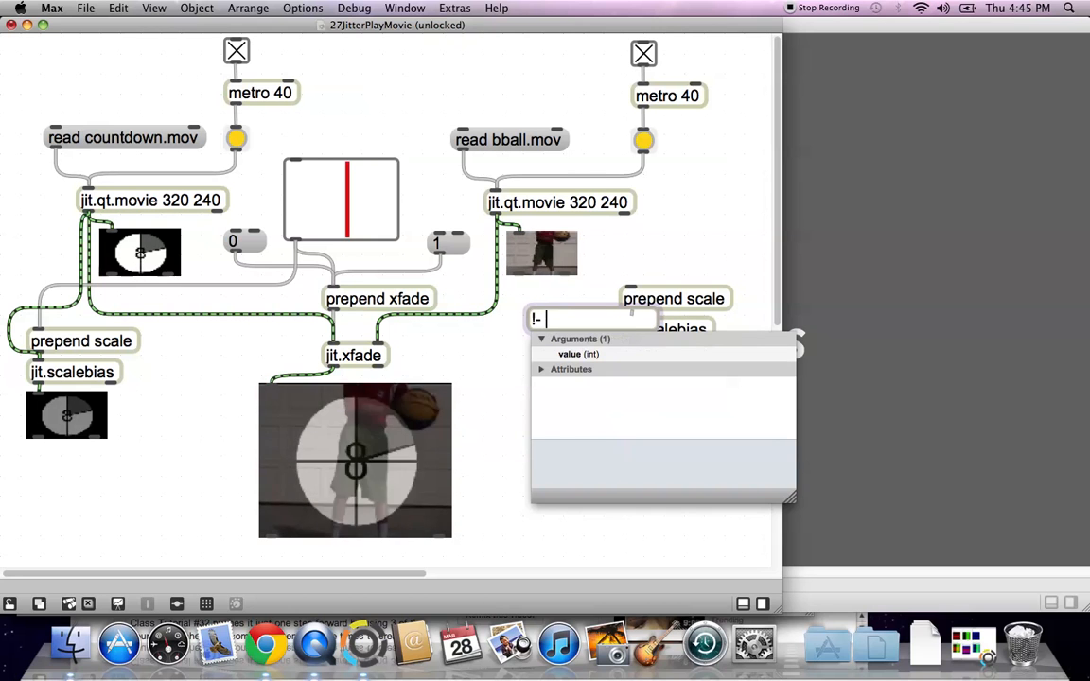
pyautogui.write('1')
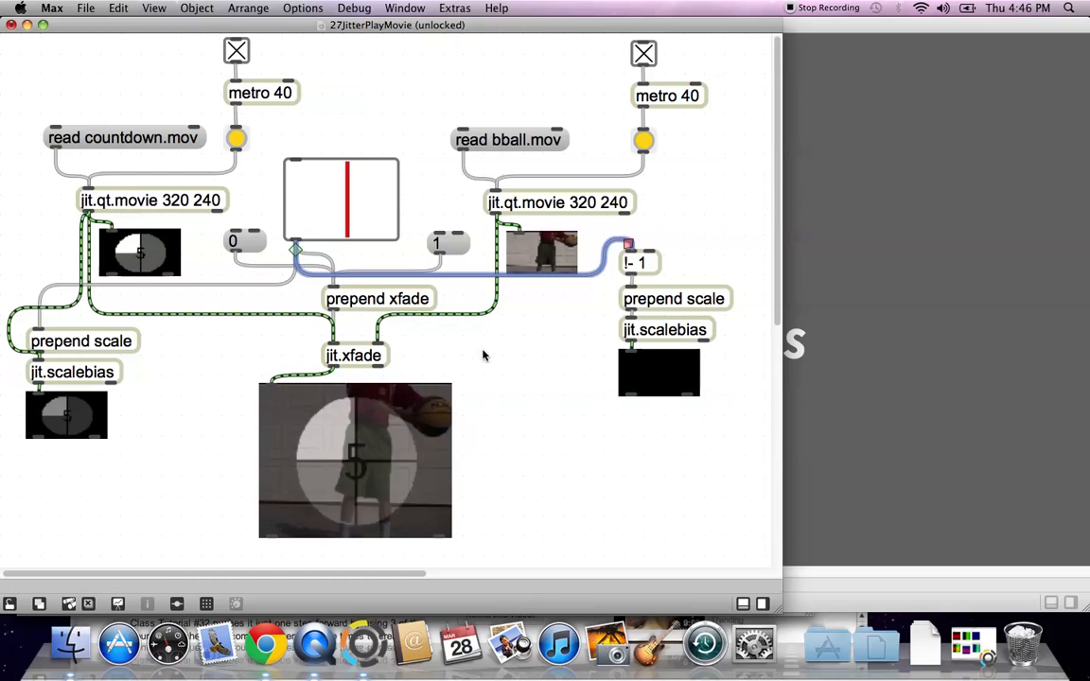
pyautogui.moveTo(500, 212)
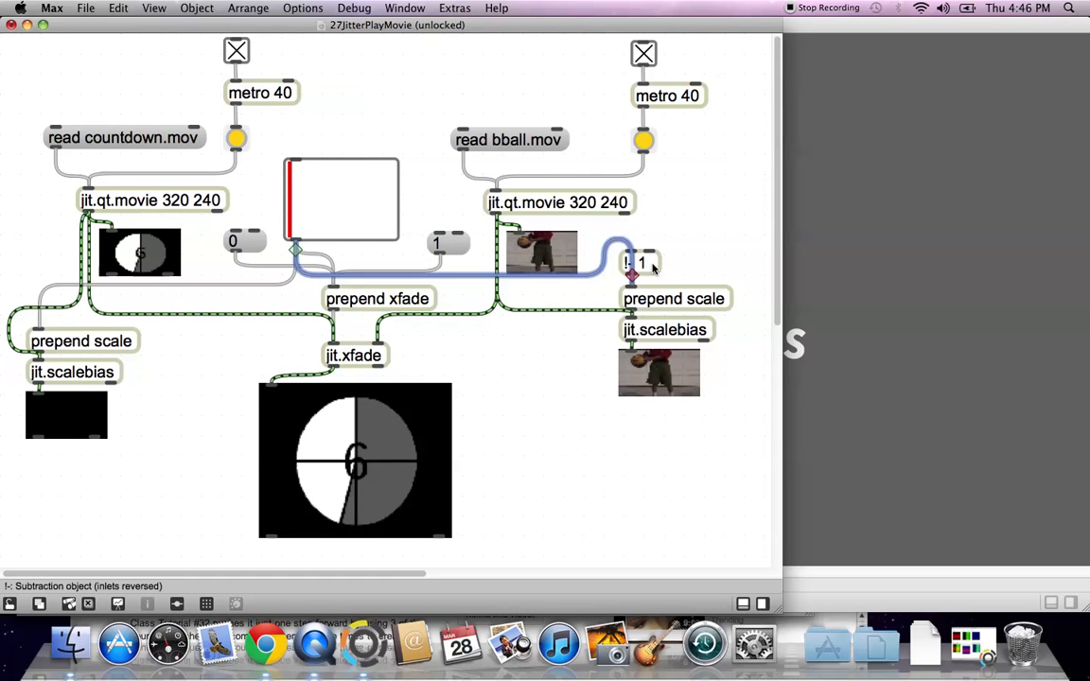
# - Reposition the !- 1 object toward the countdown chain
pyautogui.moveTo(642, 261); pyautogui.dragTo(668, 239)
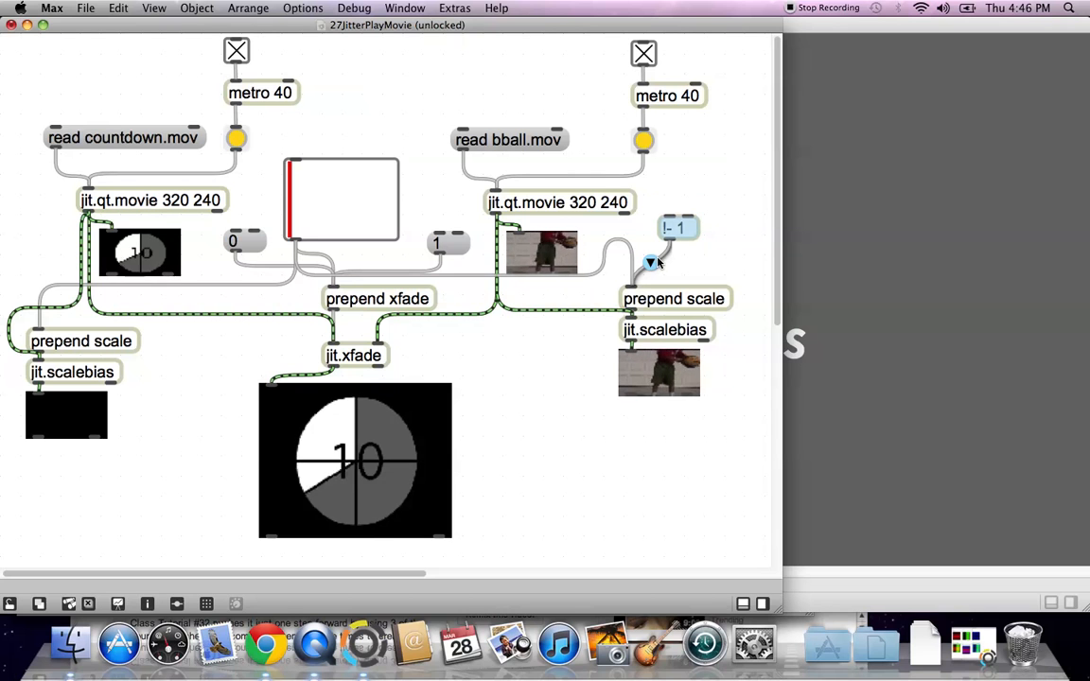
pyautogui.rightClick(653, 263)
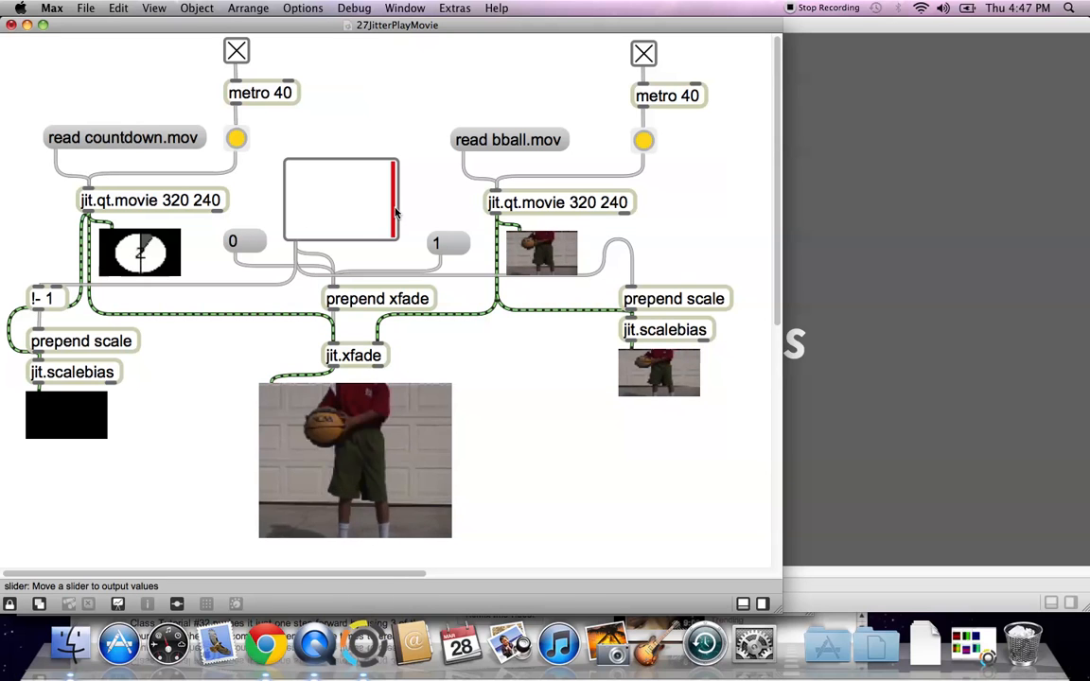
# - Drag the slider to crossfade fully to the basketball movie
pyautogui.moveTo(388, 199); pyautogui.dragTo(302, 199)
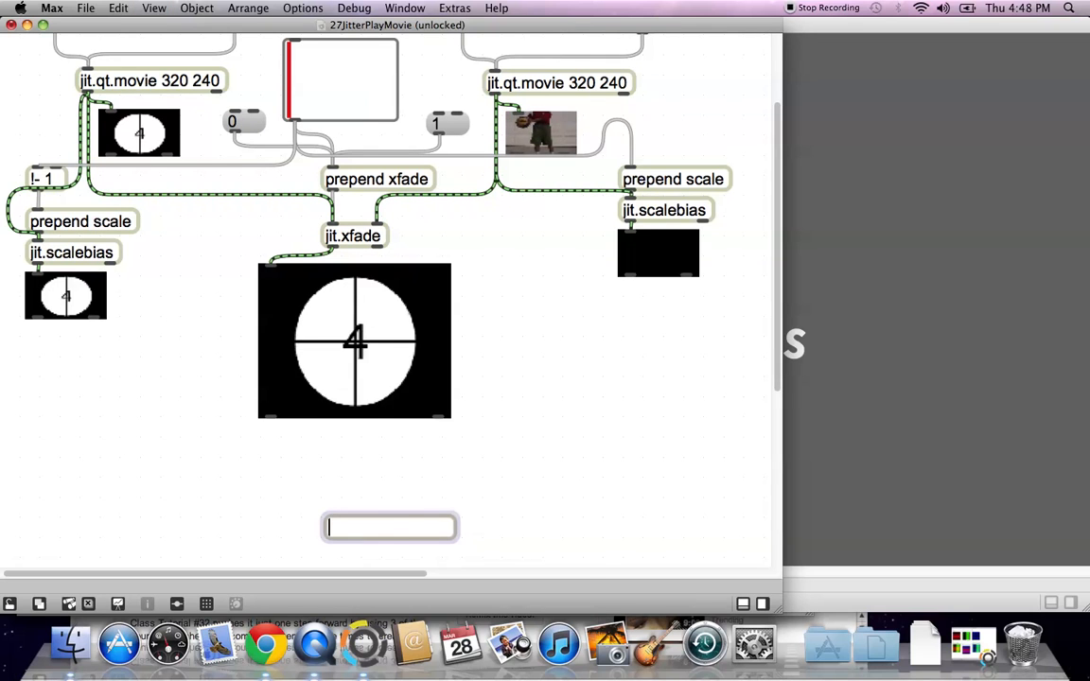
pyautogui.write('jit.')
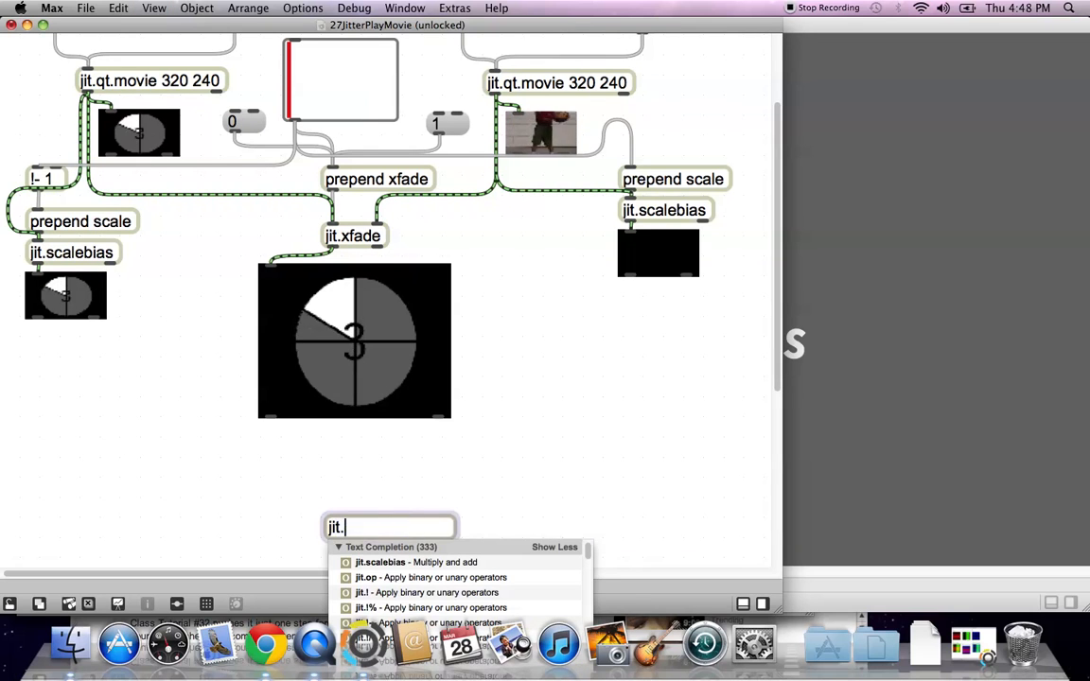
pyautogui.write('op')
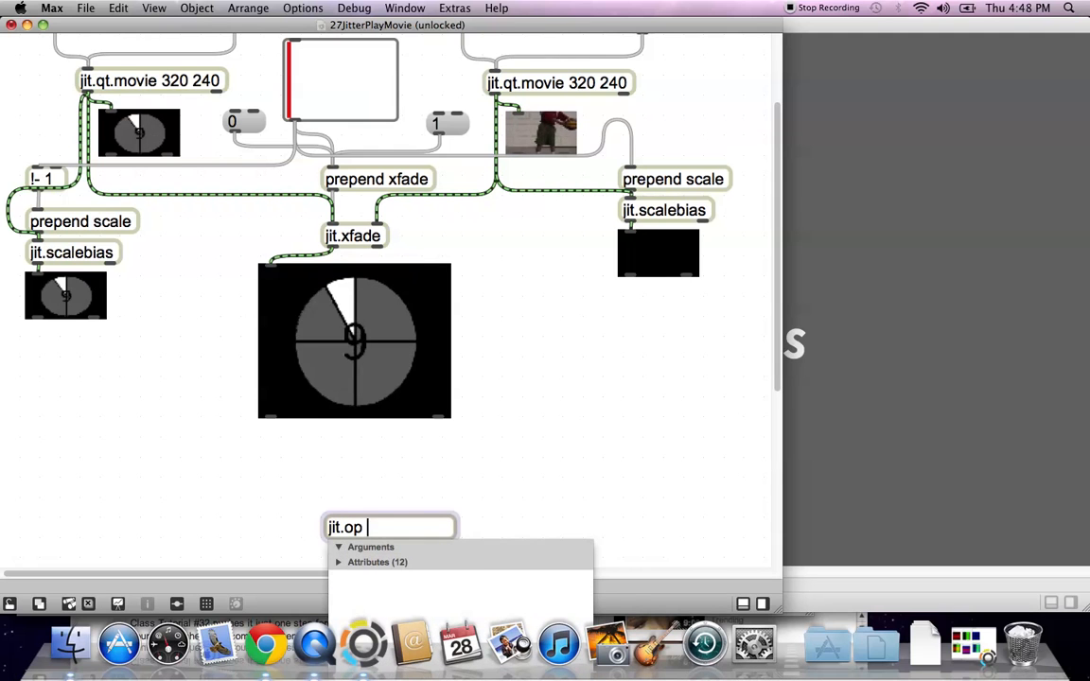
pyautogui.write('@op')
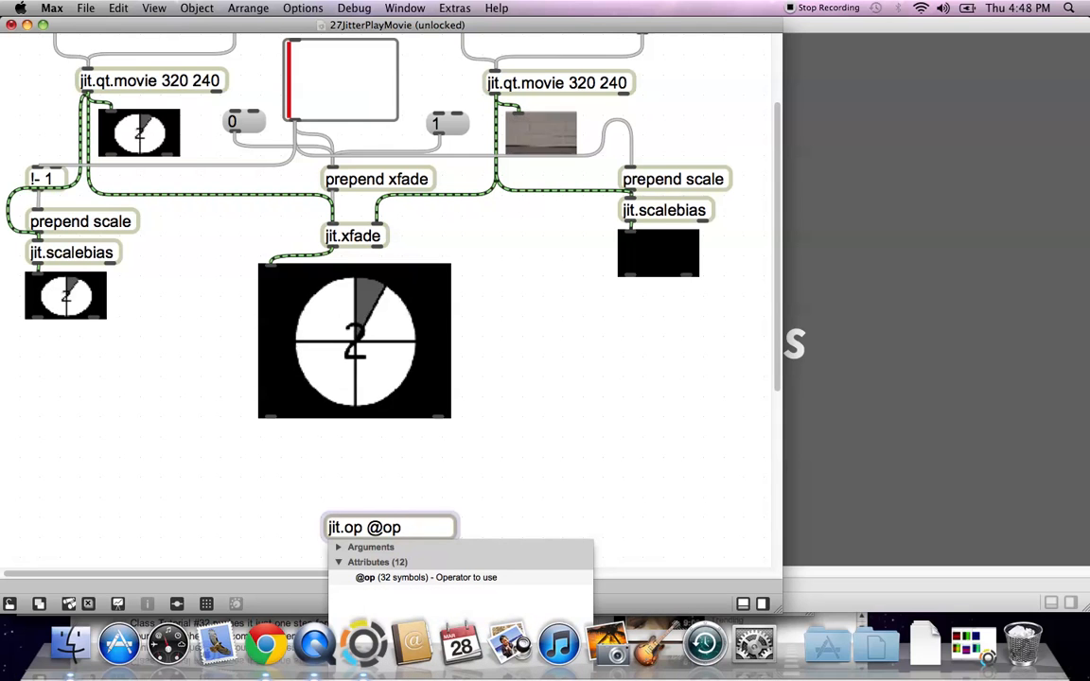
pyautogui.write('+')
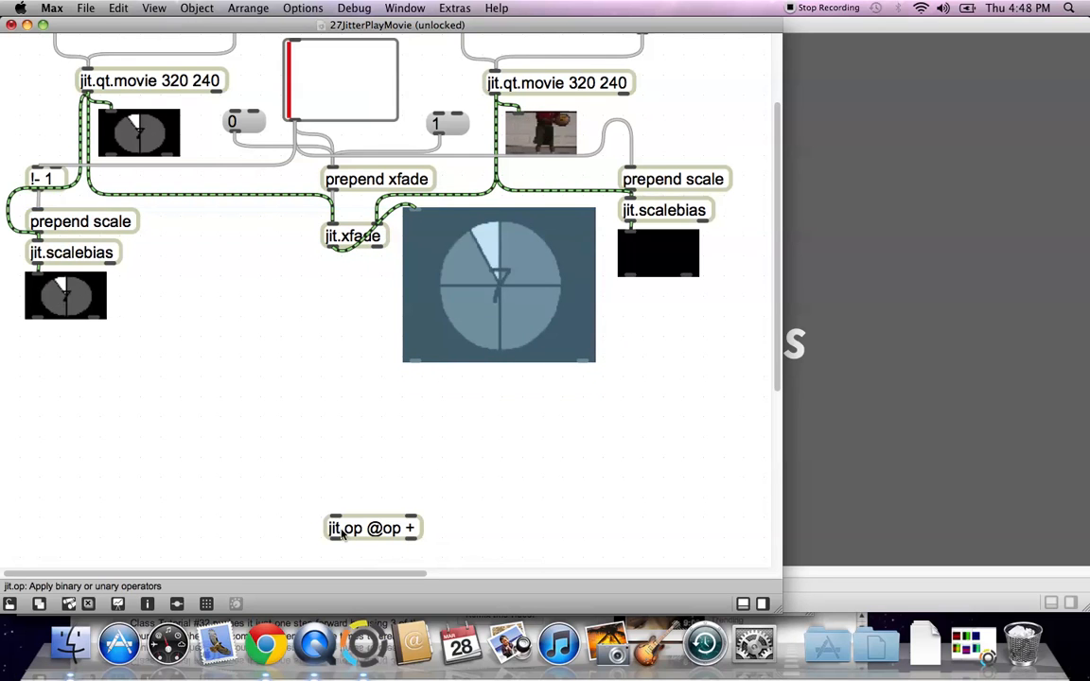
pyautogui.moveTo(371, 528); pyautogui.dragTo(299, 482)
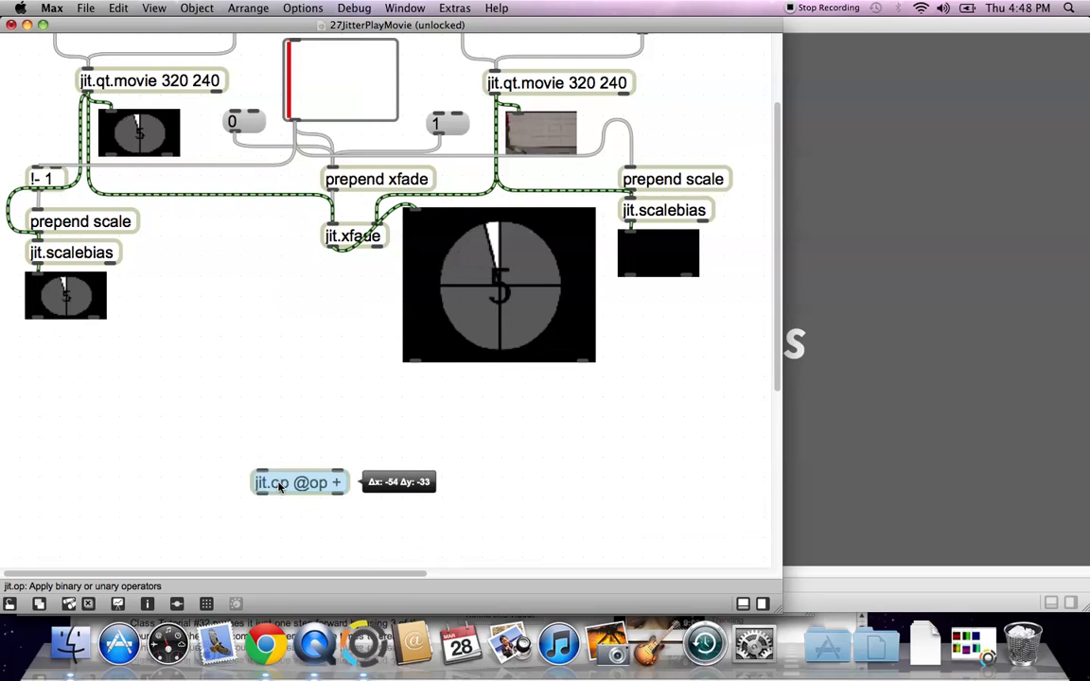
pyautogui.moveTo(299, 482); pyautogui.dragTo(369, 432)
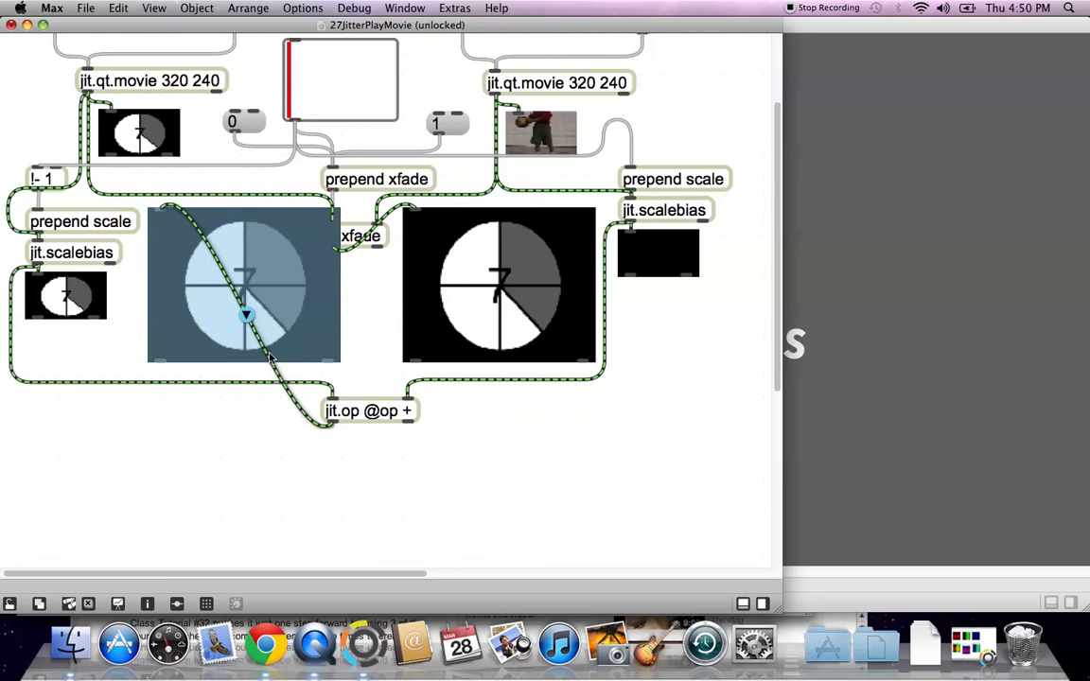
# - Route the patch cord into jit.op as neat right-angled segments
pyautogui.rightClick(244, 318)
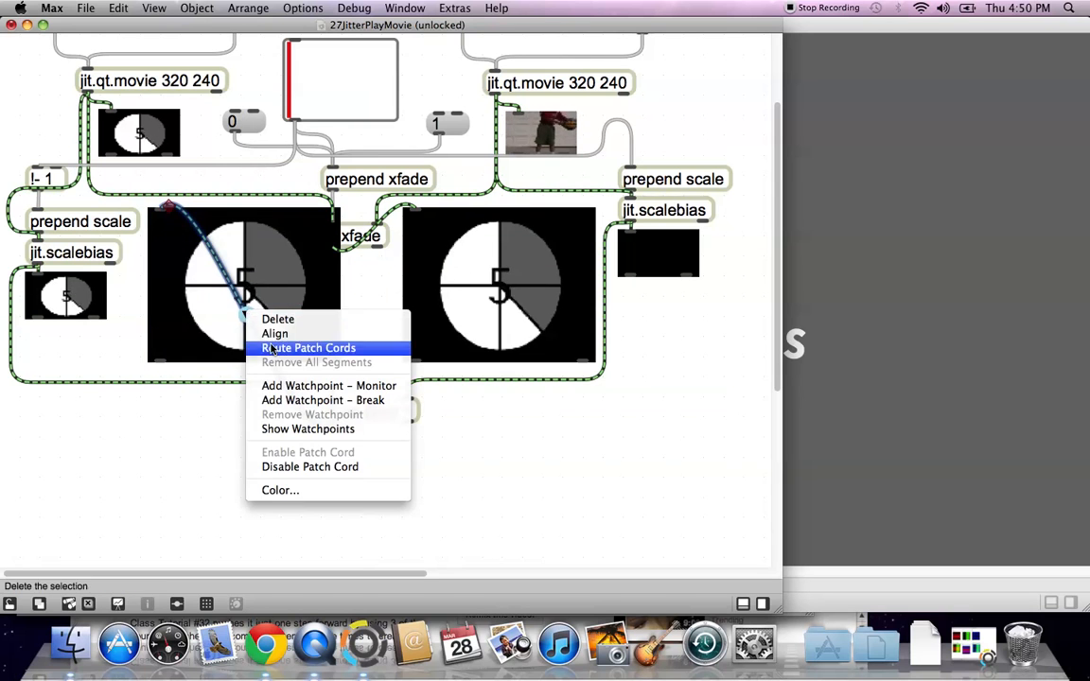
pyautogui.click(308, 348)
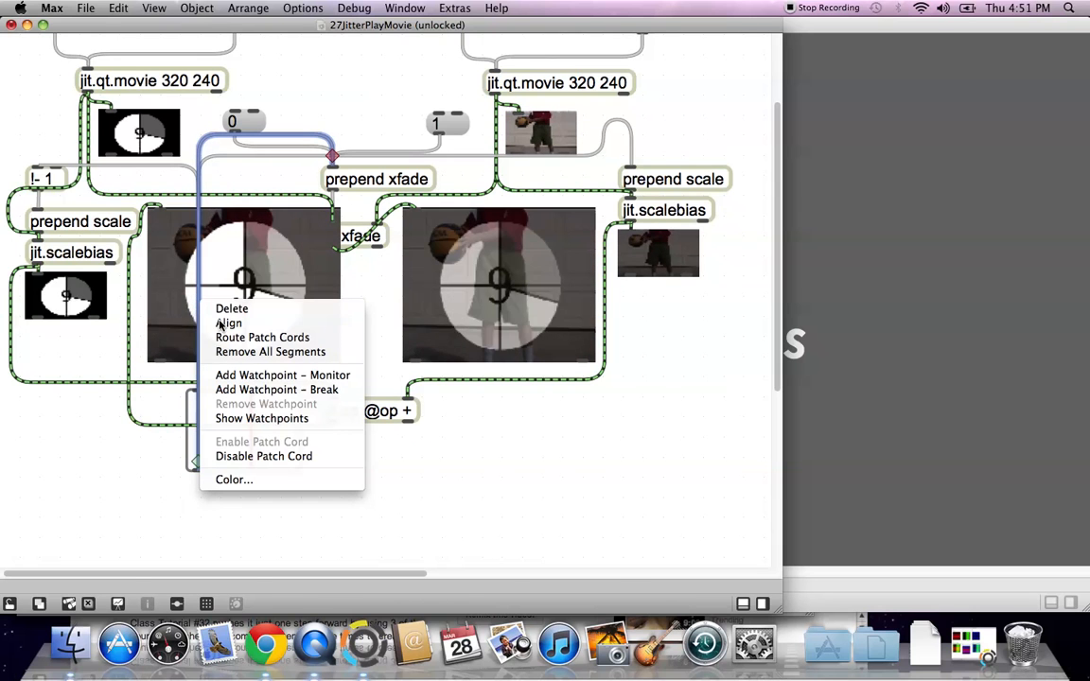
# - Route the remaining patch cords around the displays into right-angled paths
pyautogui.click(261, 337)
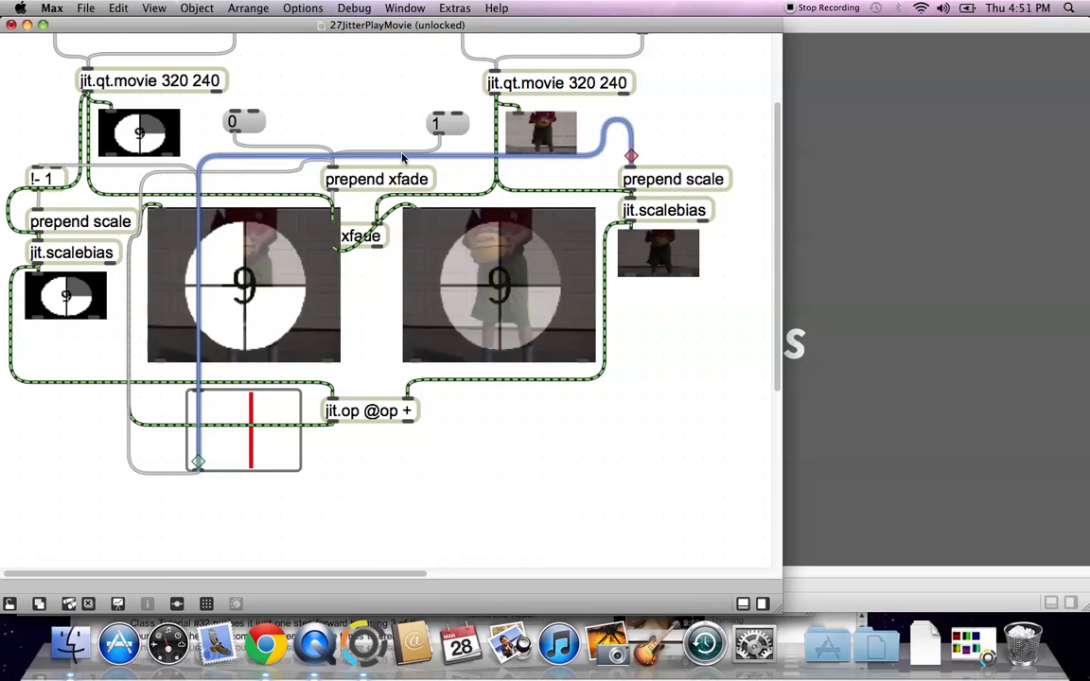
pyautogui.rightClick(401, 155)
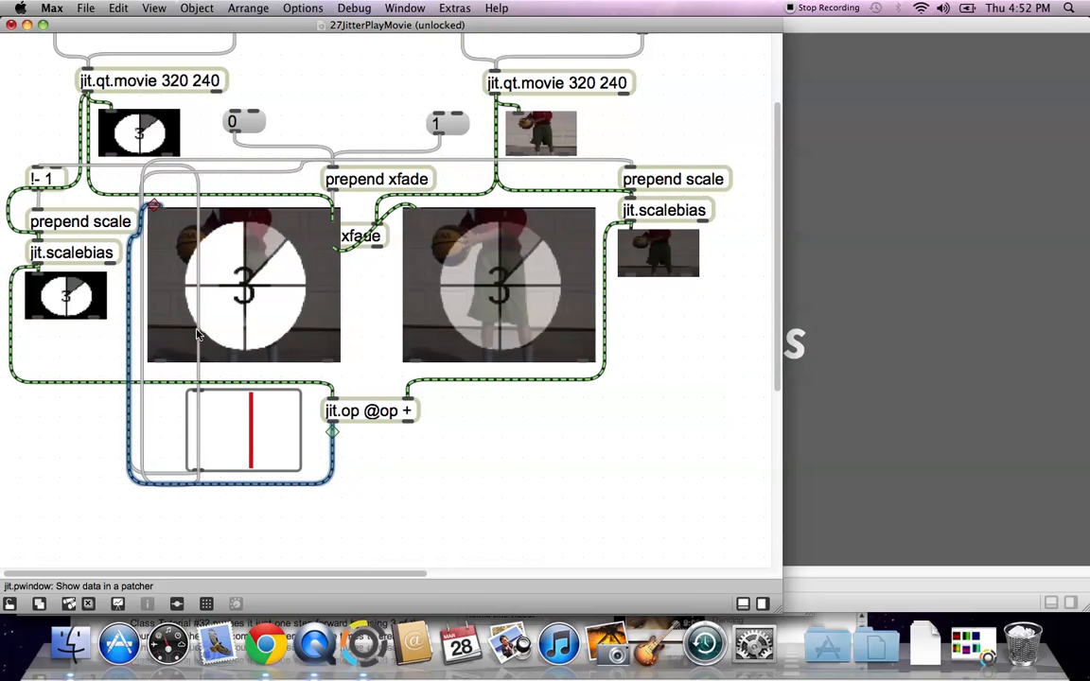
pyautogui.rightClick(199, 321)
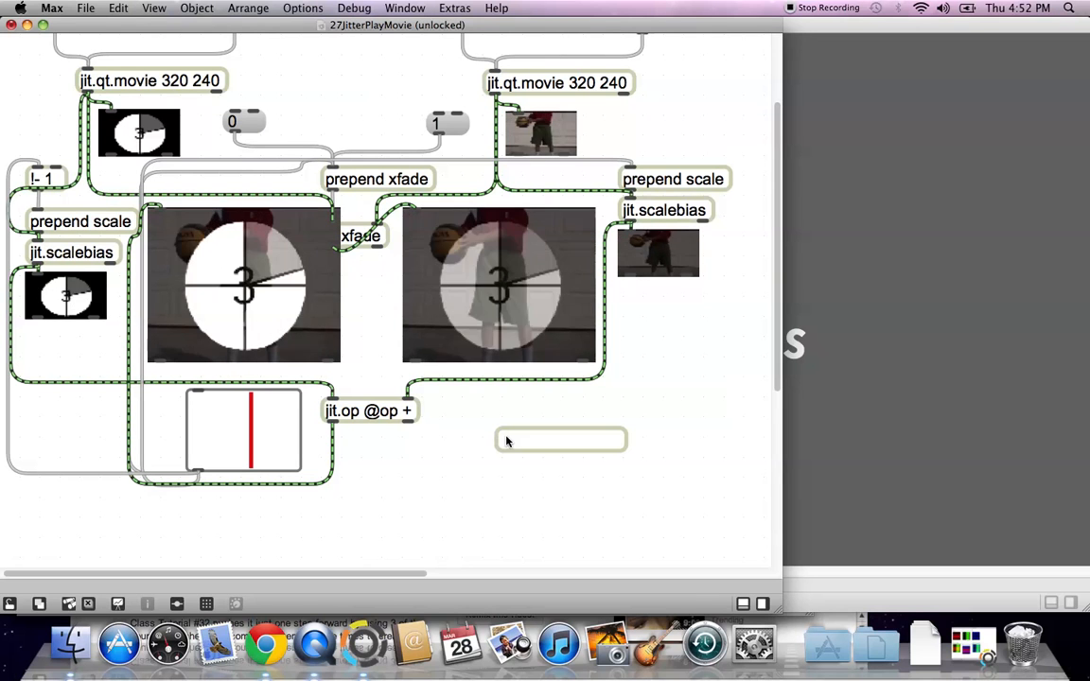
# - Add a umenu object to the patch and show the Object Explorer sidebar
pyautogui.click(560, 439)
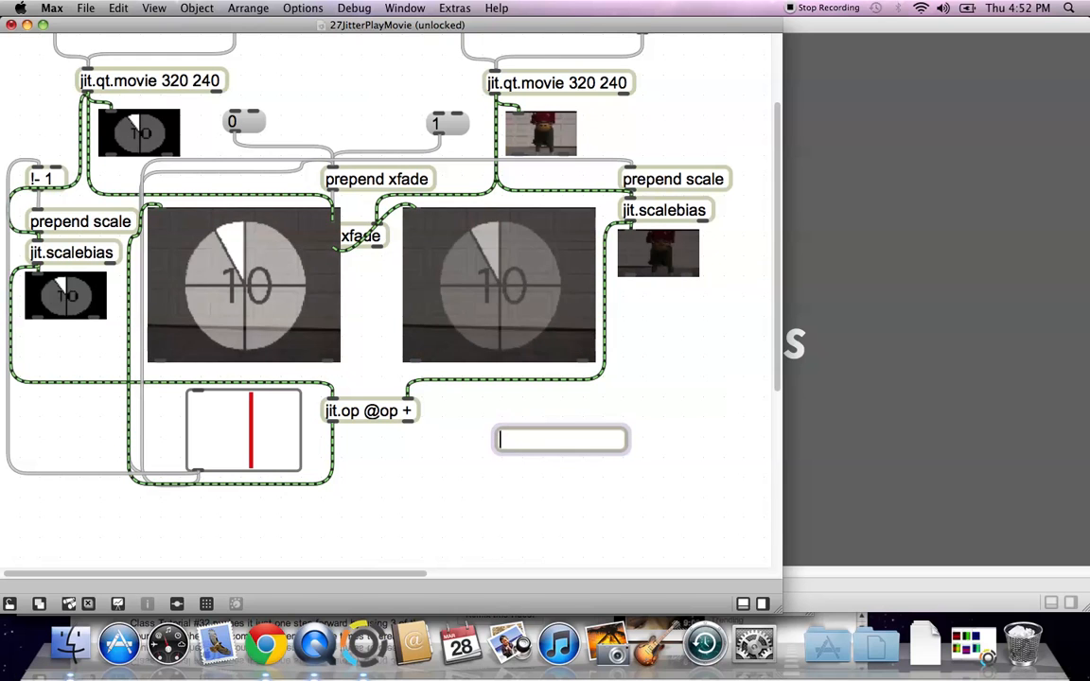
pyautogui.write('umenu')
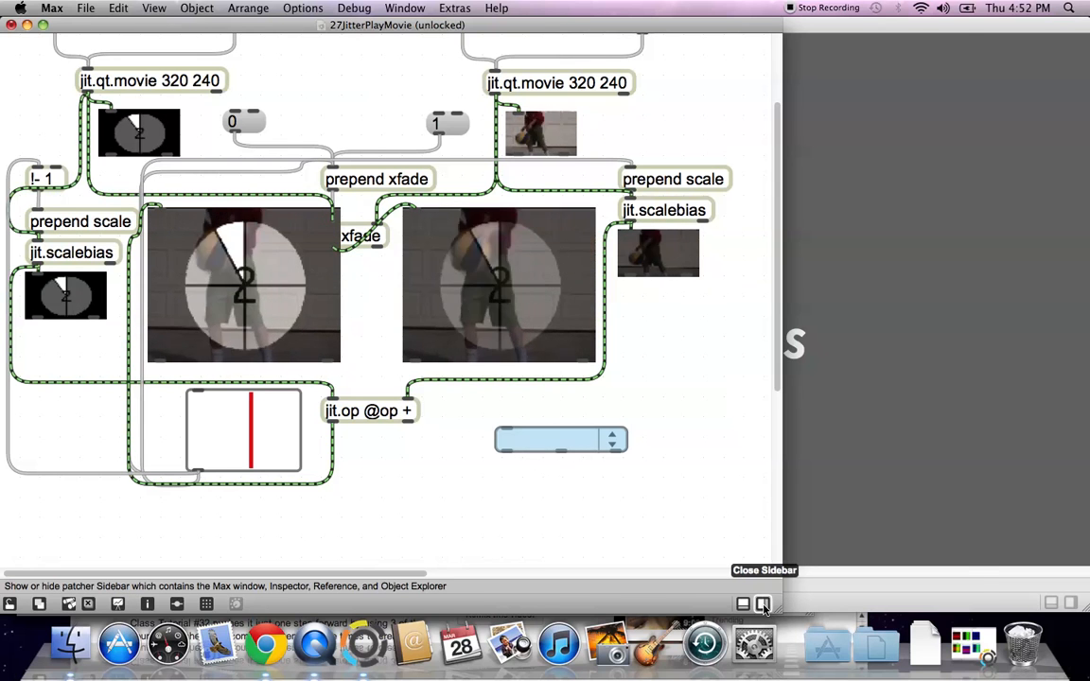
pyautogui.click(763, 604)
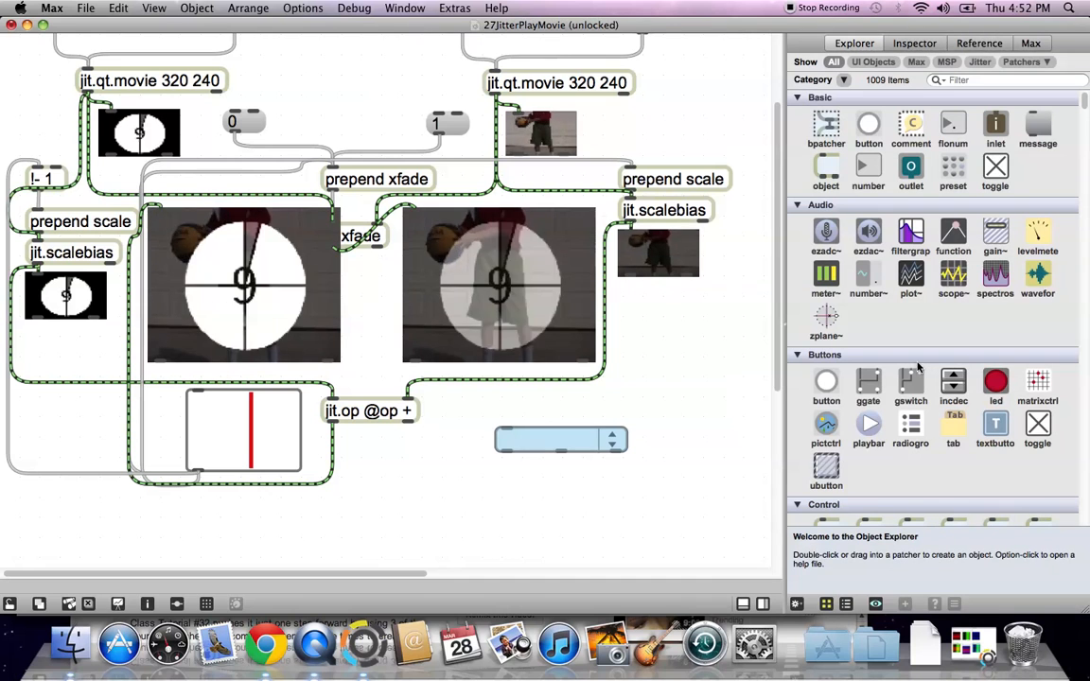